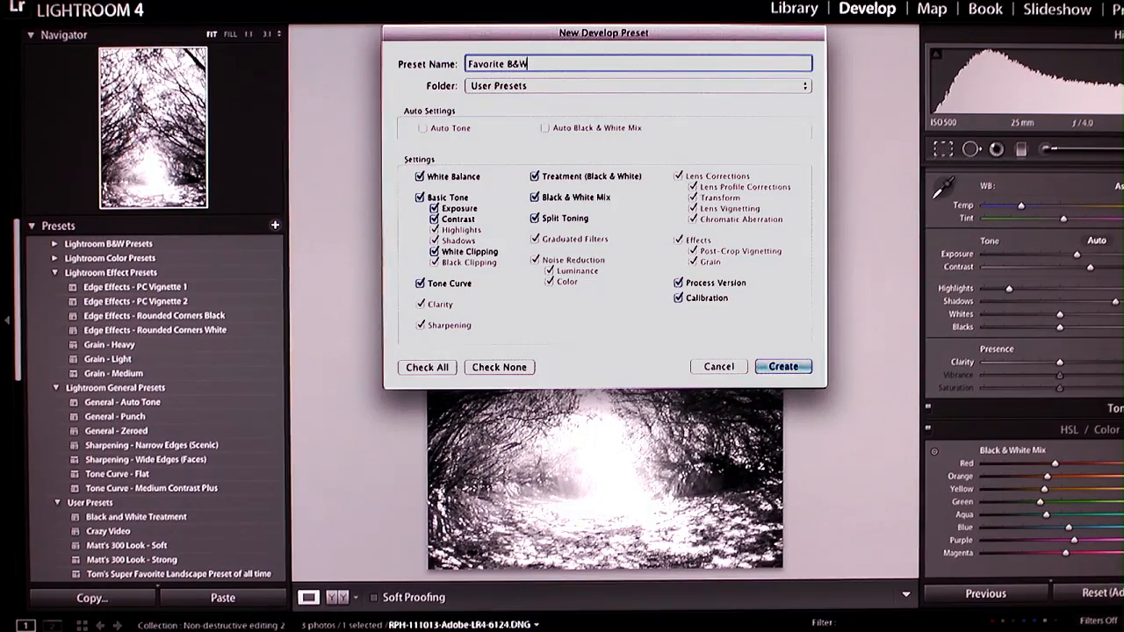
Step: Name the new develop preset 'Favorite B&W Preset for Landscapes' in User Presets
type("Preset for Lan")
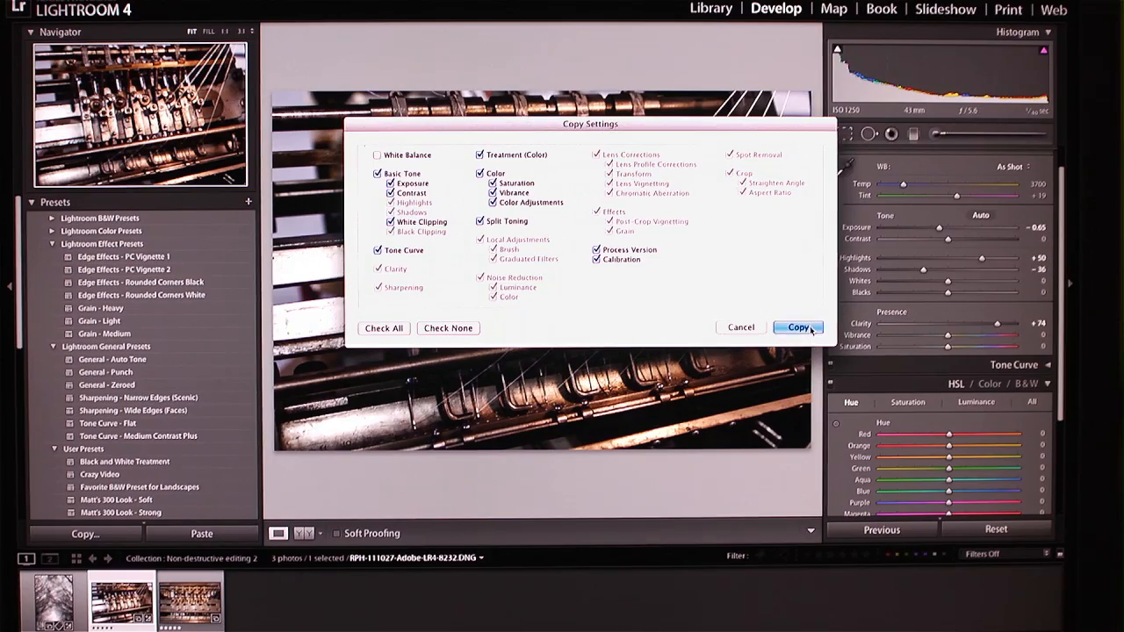
Step: Copy the checked develop settings from the first machinery photo
left_click(798, 327)
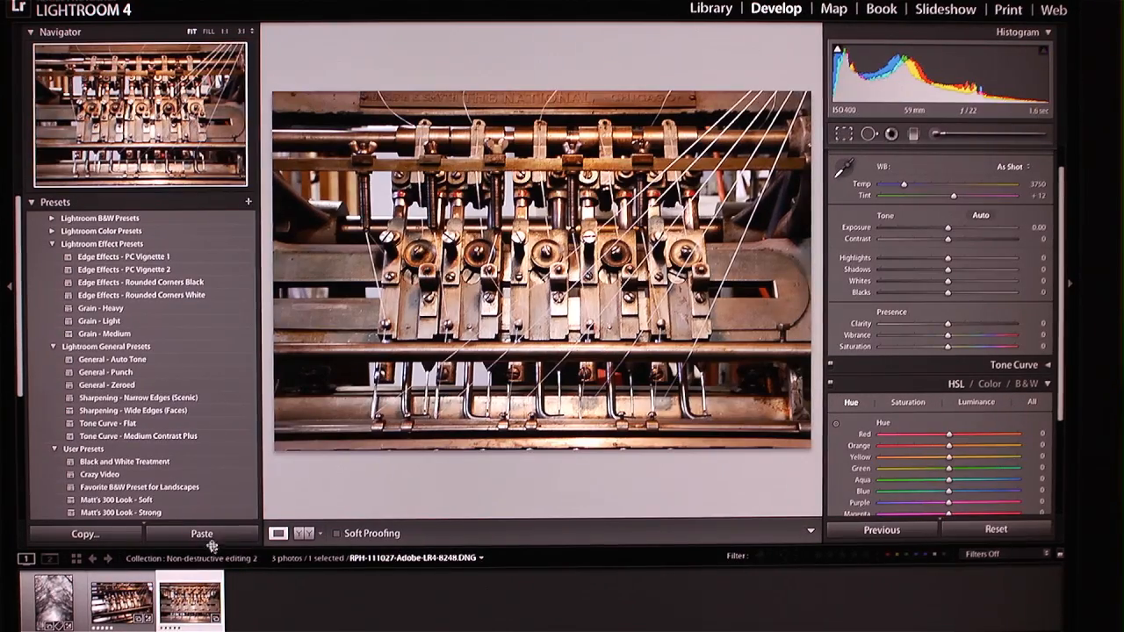
Step: Paste the copied settings onto the second machinery photo, darkening exposure to -0.65
left_click(202, 533)
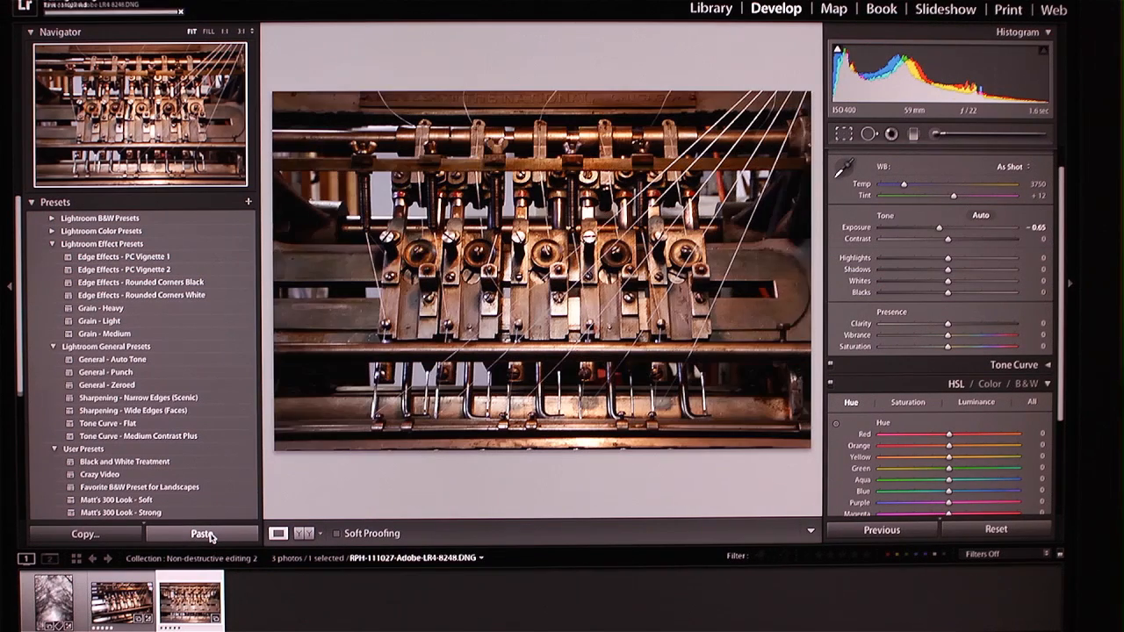